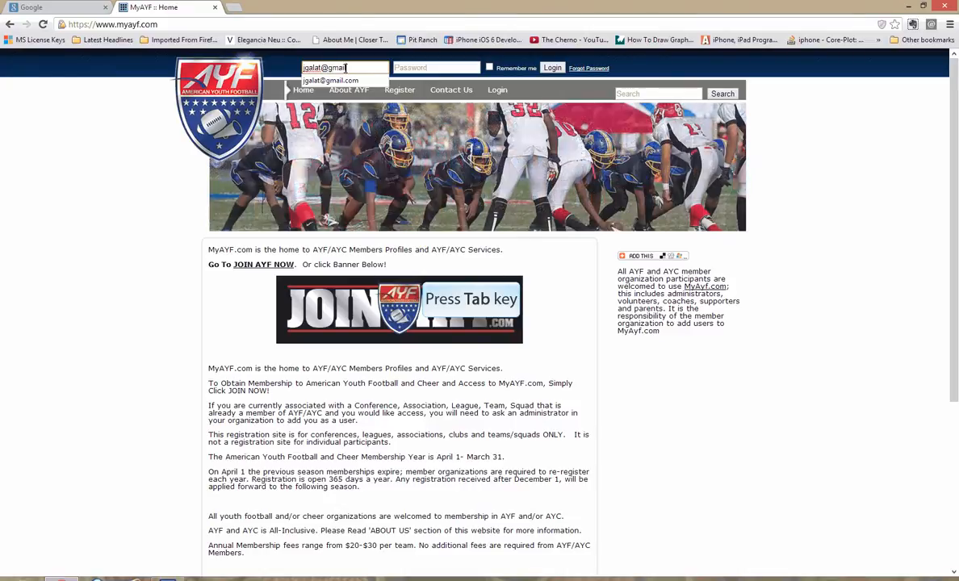
# Step: Log in with the saved credentials and open Member Profile > Team Rosters
pyautogui.click(552, 67)
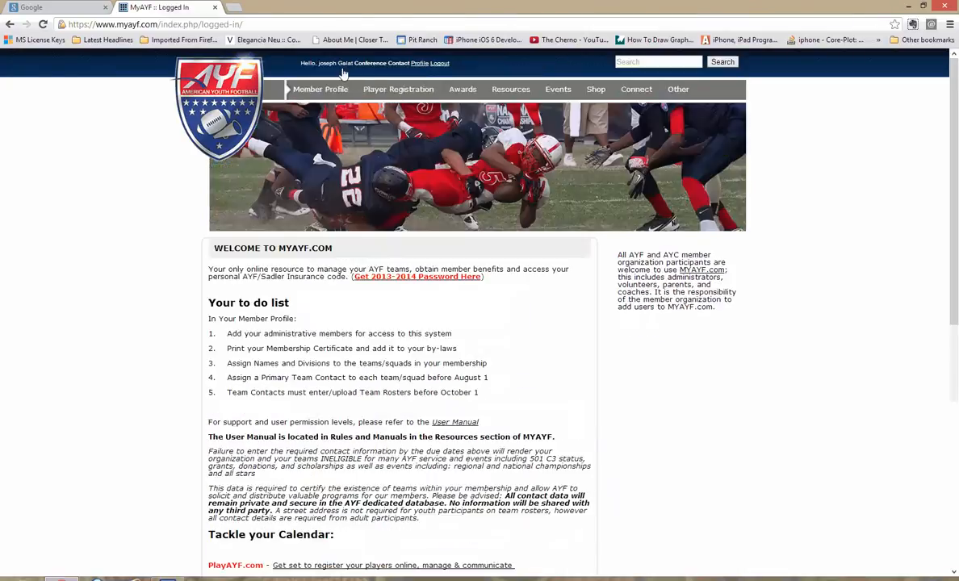
pyautogui.click(321, 89)
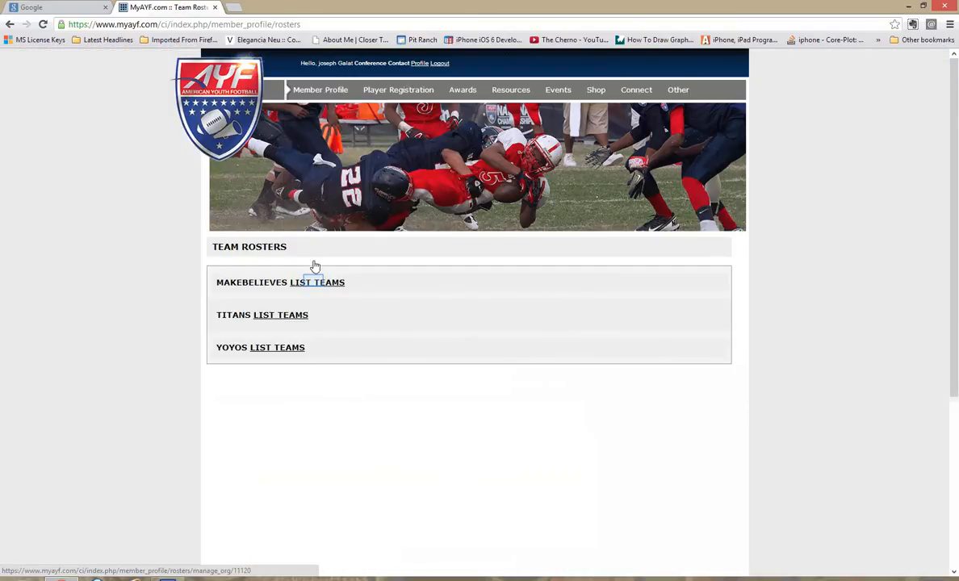
# Step: List the MAKEBELIEVES teams and open Manage Team for FLAG TEAM1
pyautogui.click(318, 282)
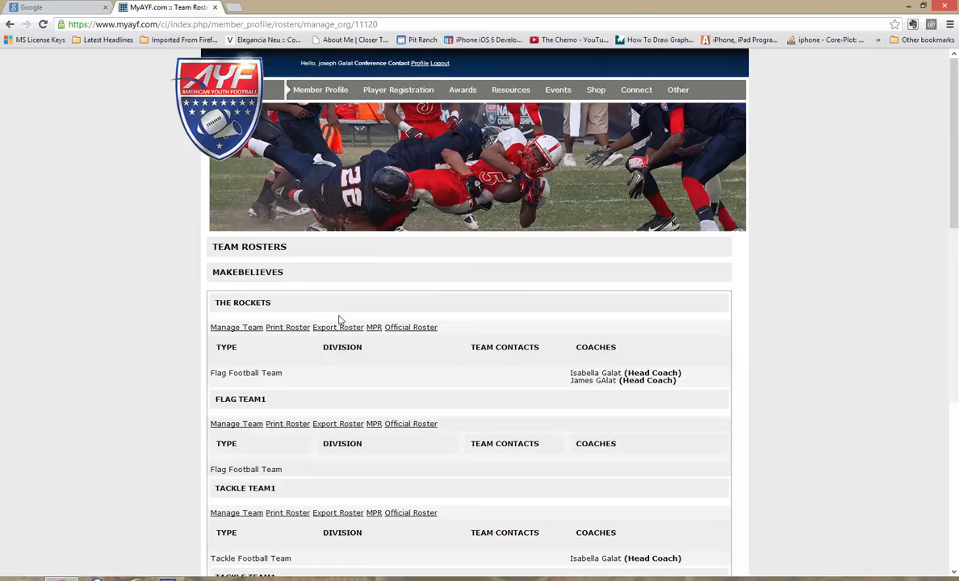
pyautogui.scroll(-3)
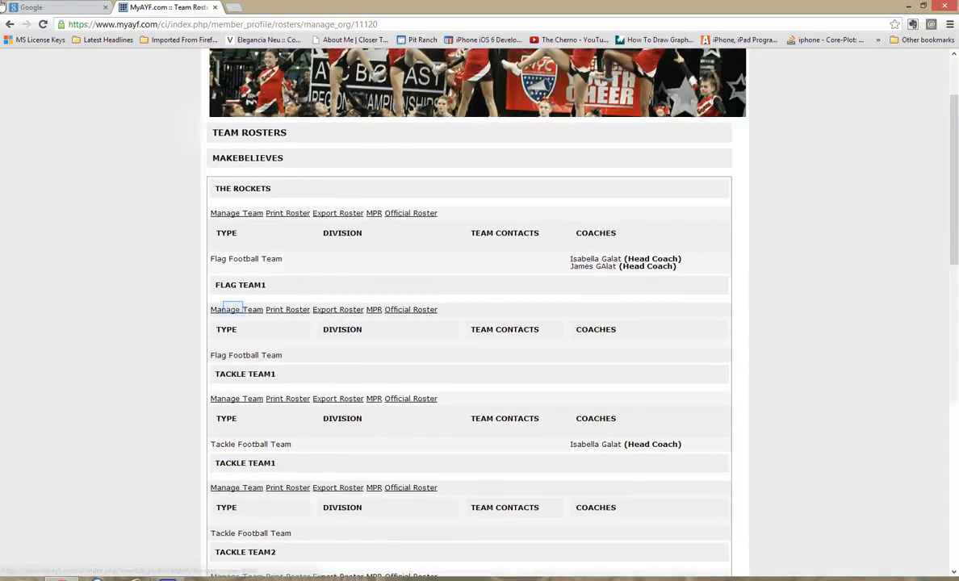
pyautogui.moveTo(234, 286)
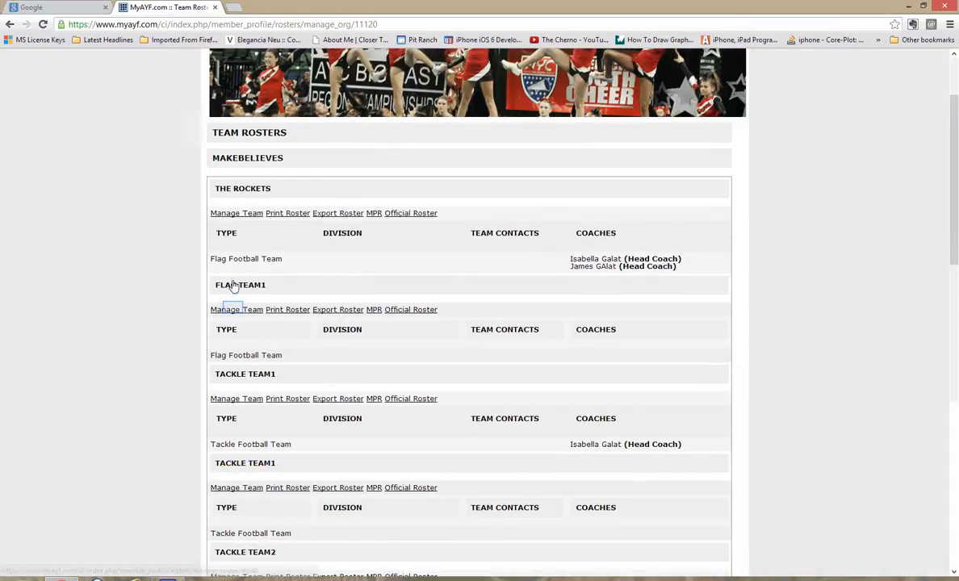
pyautogui.click(236, 309)
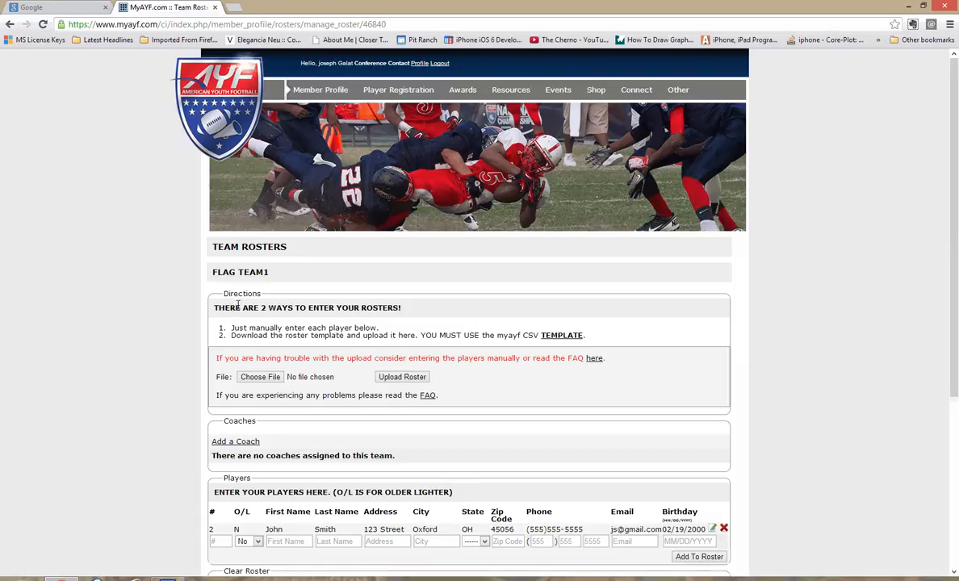
pyautogui.scroll(-3)
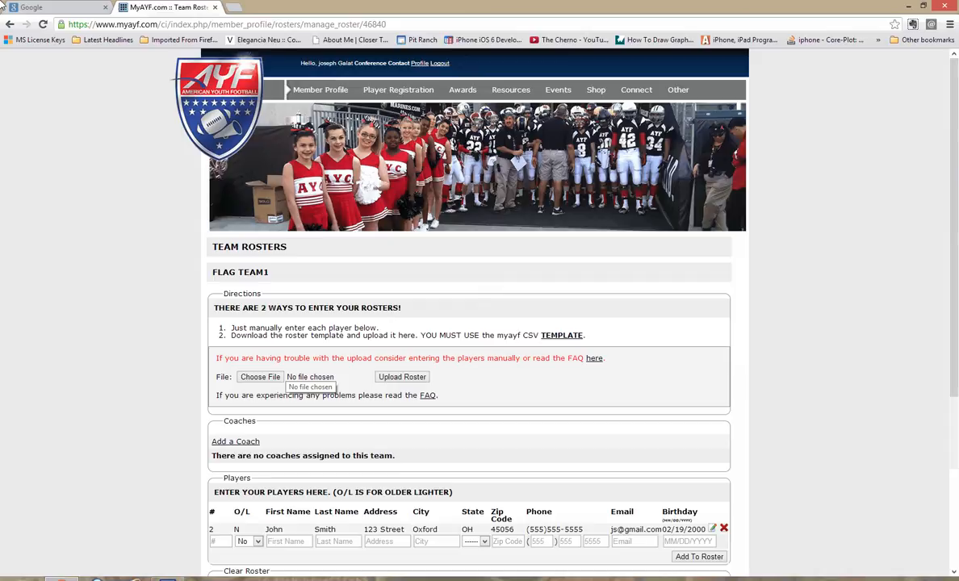
pyautogui.moveTo(248, 147)
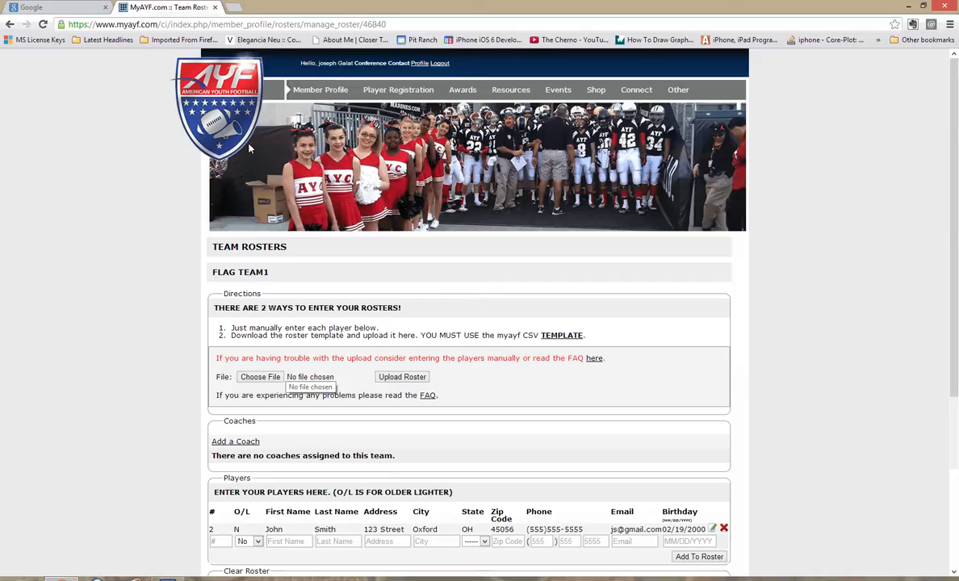
pyautogui.scroll(-3)
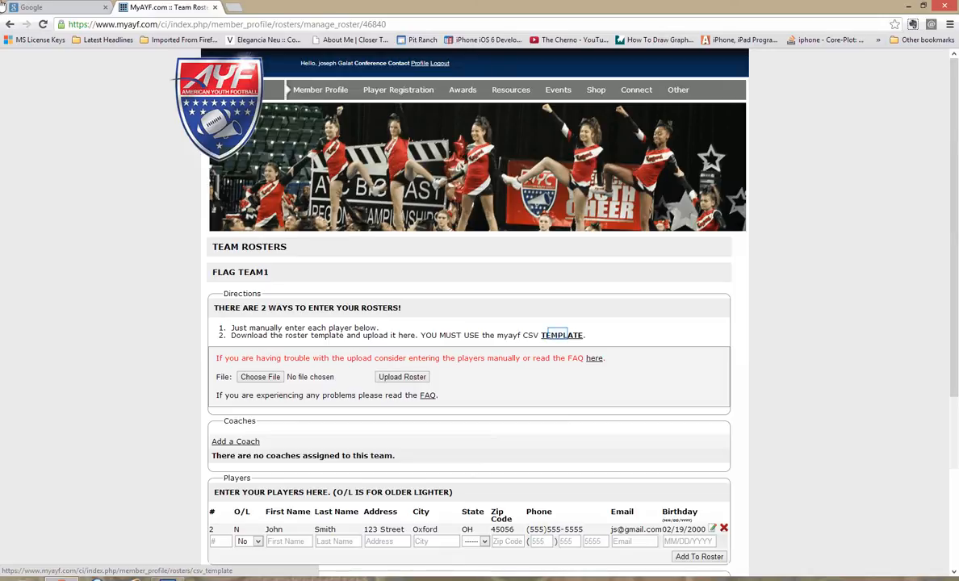
pyautogui.moveTo(559, 327)
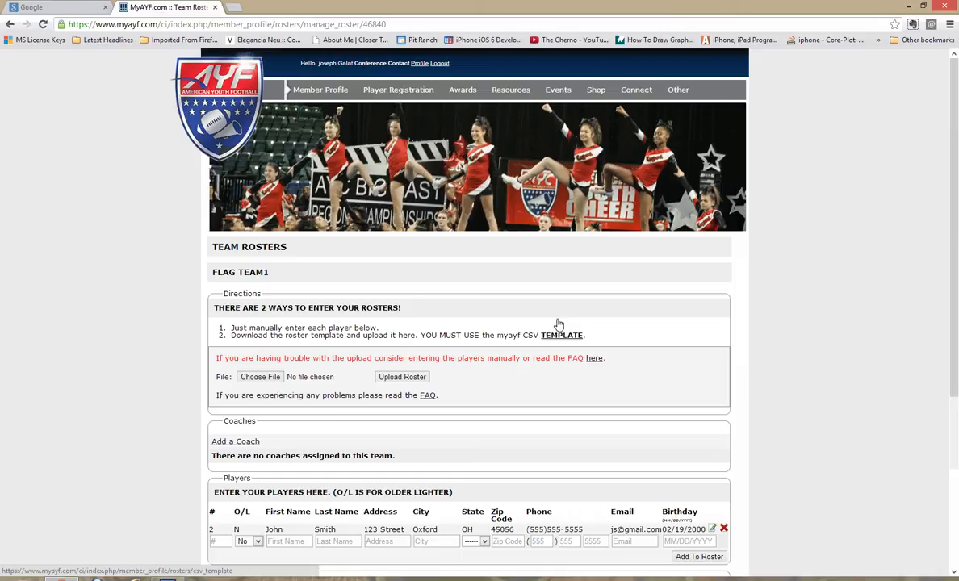
# Step: Download the MyAYF_Roster_Template CSV and show it in the Downloads folder
pyautogui.click(562, 335)
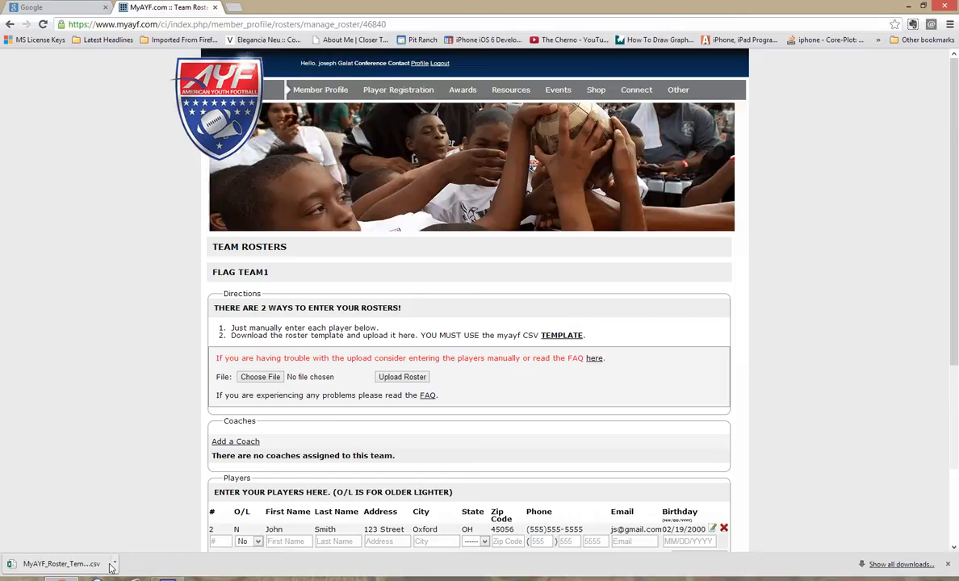
pyautogui.moveTo(116, 564)
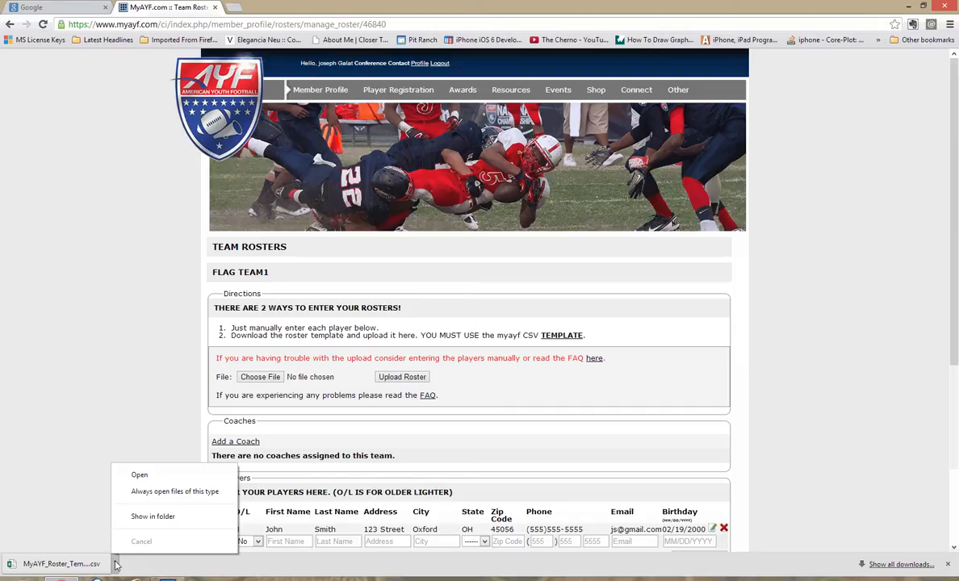
pyautogui.moveTo(144, 497)
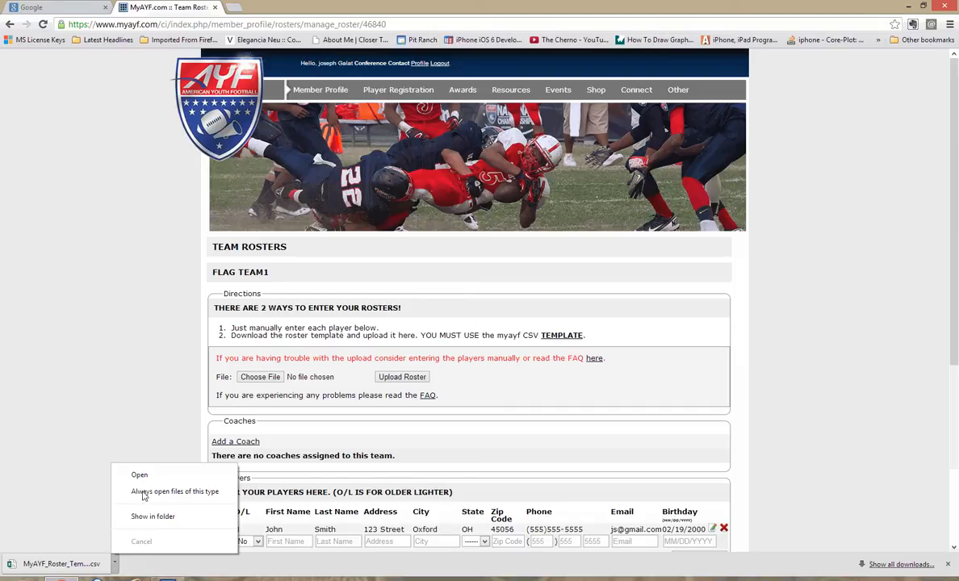
pyautogui.moveTo(153, 516)
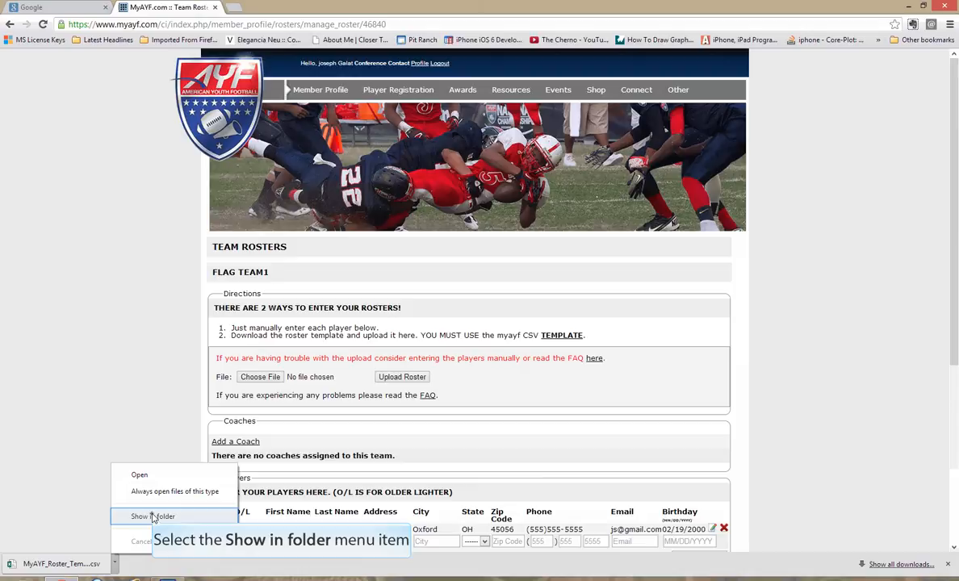
pyautogui.click(153, 517)
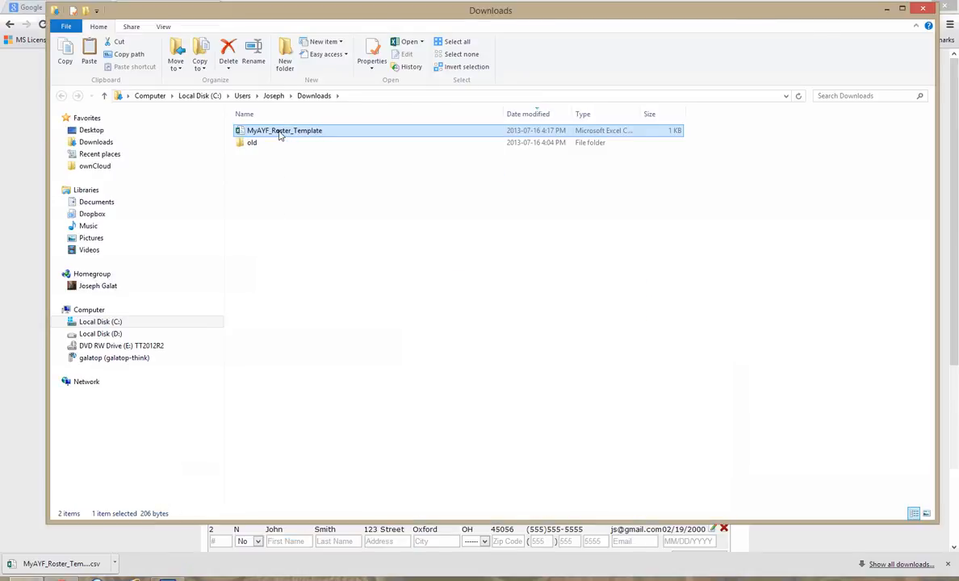
# Step: Open MyAYF_Roster_Template from the Downloads folder in Excel
pyautogui.doubleClick(285, 130)
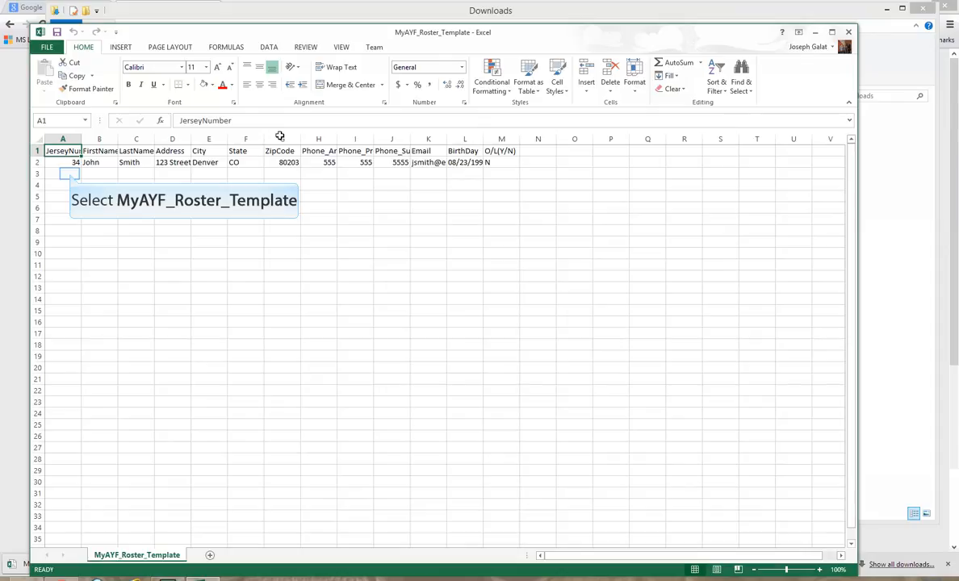
pyautogui.moveTo(204, 135)
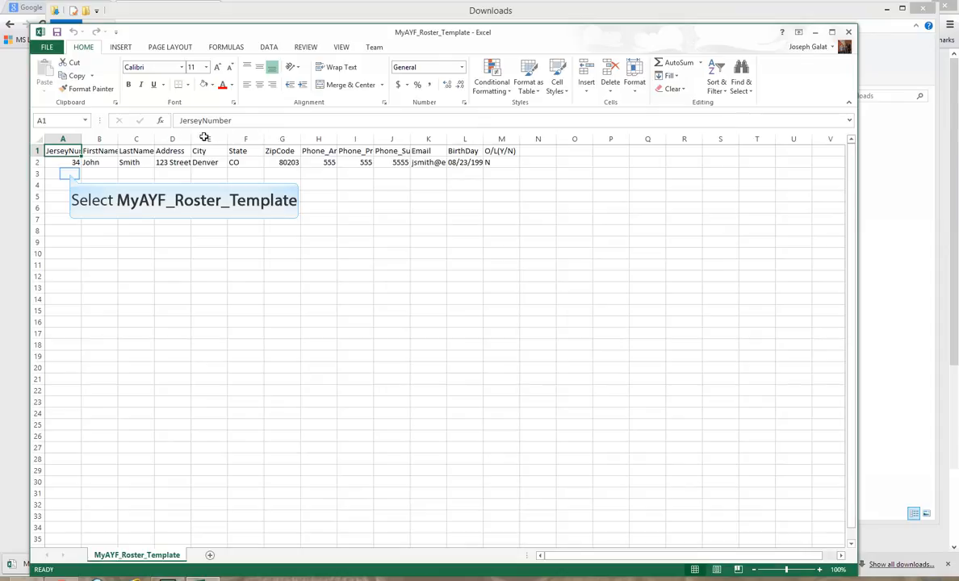
# Step: Enter Jimmy Smith in row 3 with number 21, 123 Street Dr, and city
pyautogui.click(70, 173)
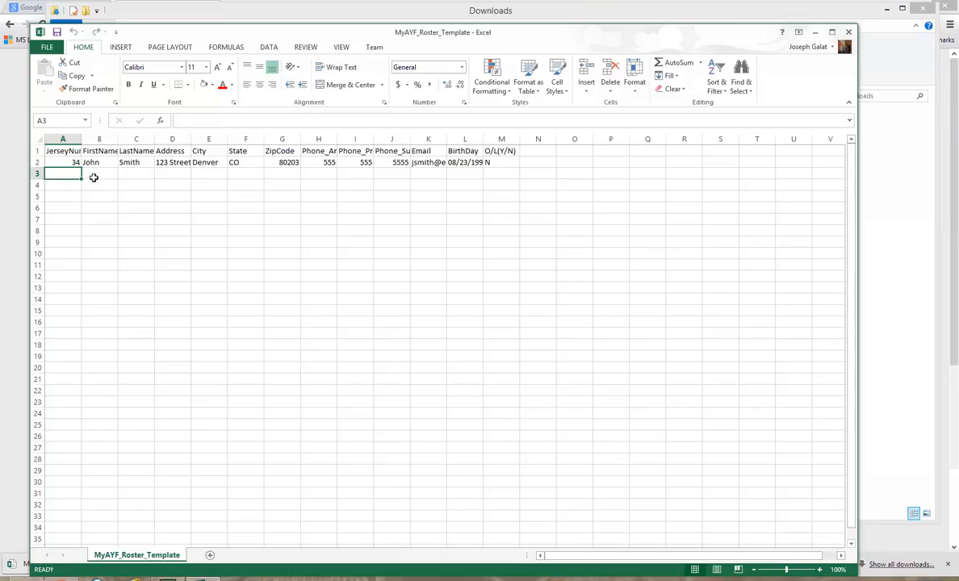
pyautogui.write('21')
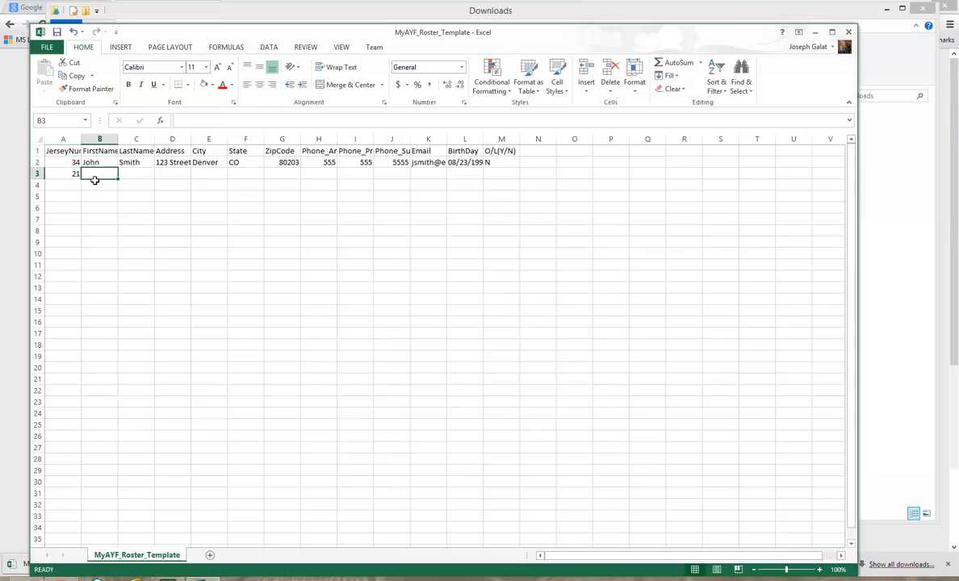
pyautogui.write('Jimmy S')
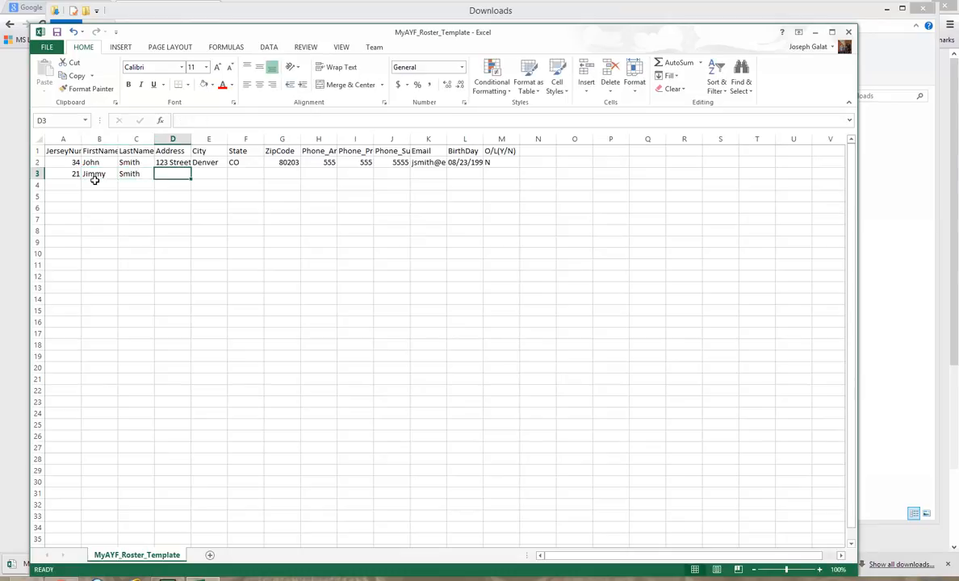
pyautogui.write('123 Street Dr')
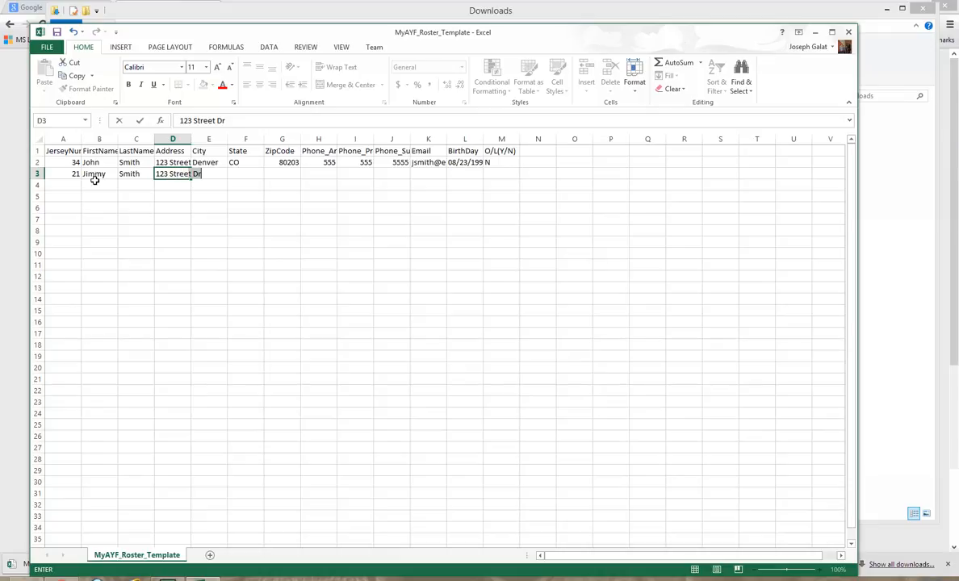
pyautogui.press('Tab')
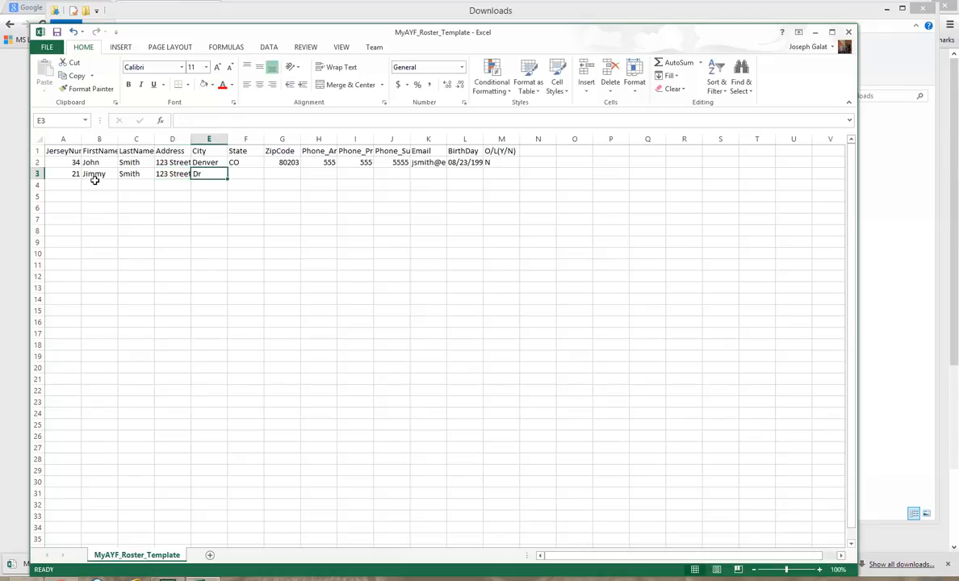
pyautogui.write('Oxford')
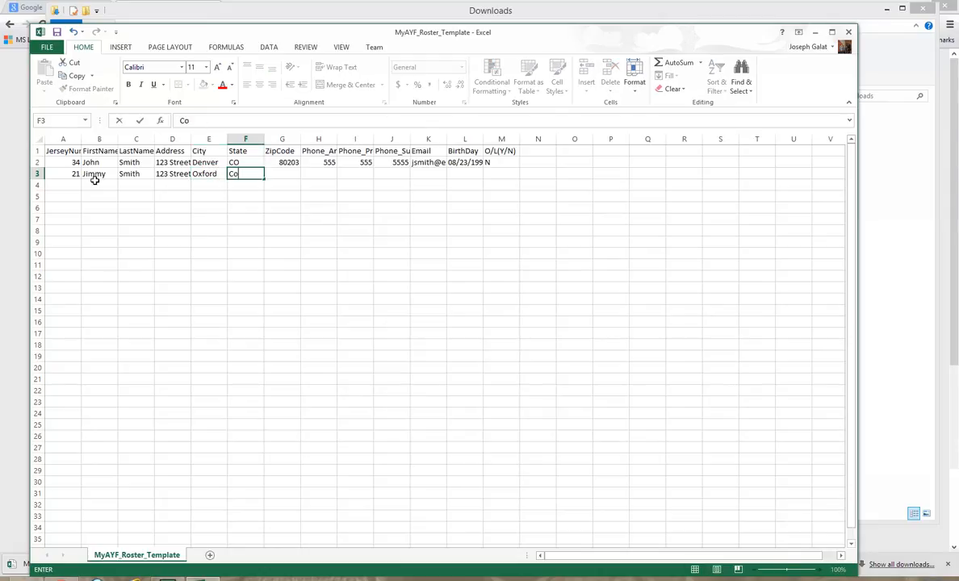
pyautogui.write('O')
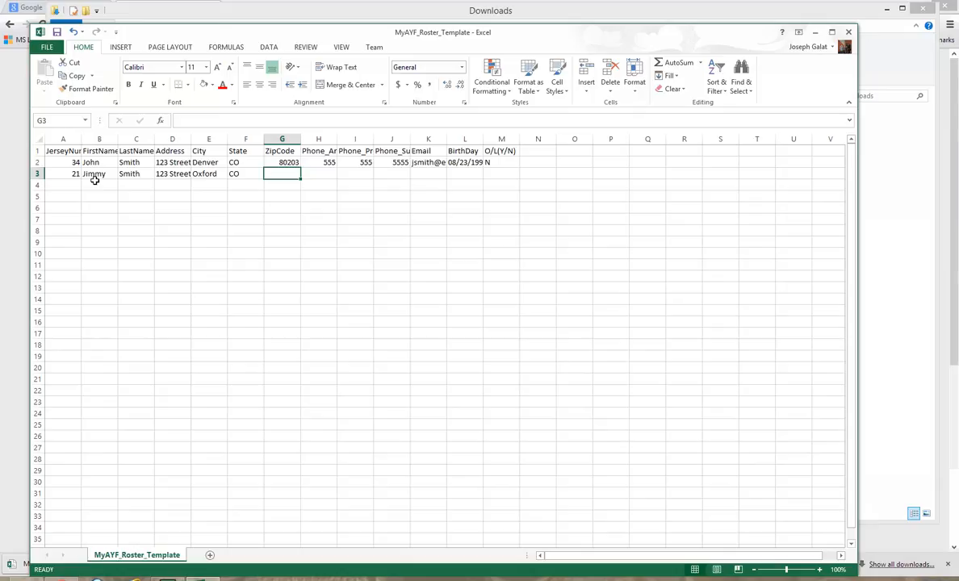
pyautogui.write('99212')
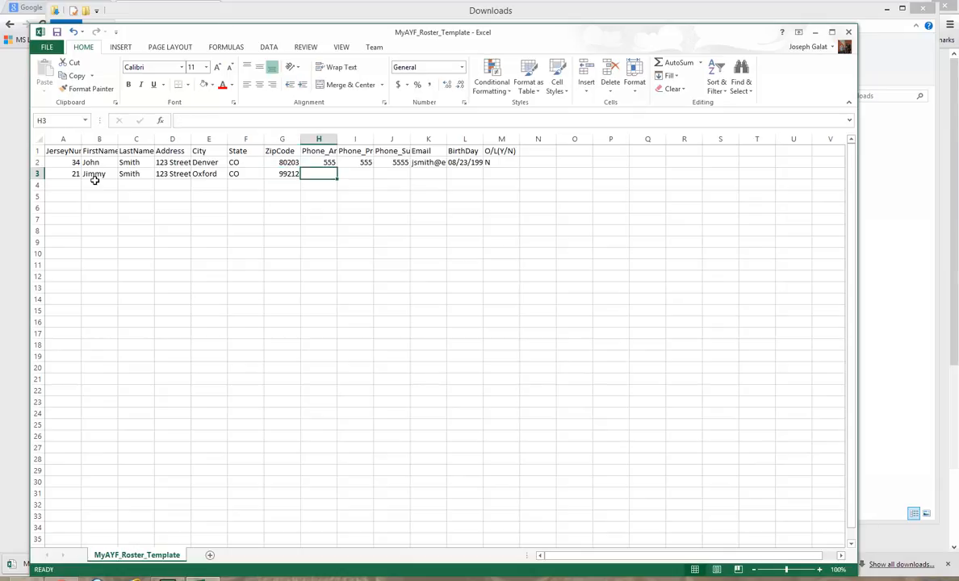
pyautogui.write('555')
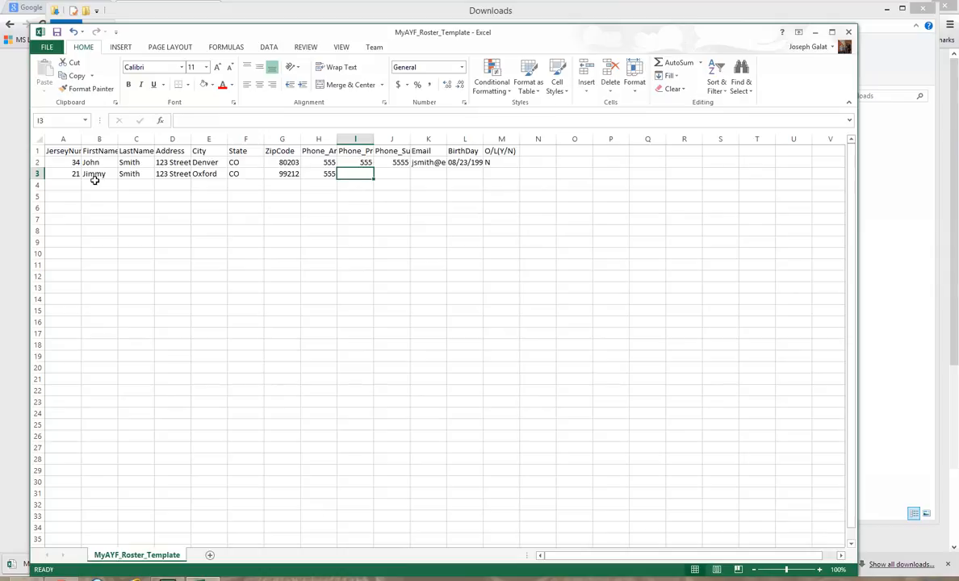
pyautogui.write('555')
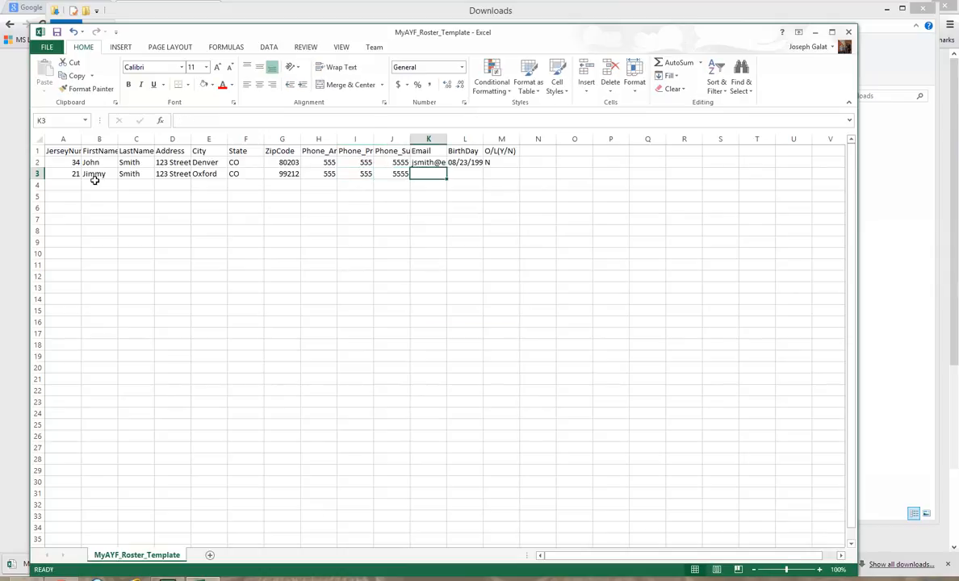
pyautogui.write('jsmith@email.com')
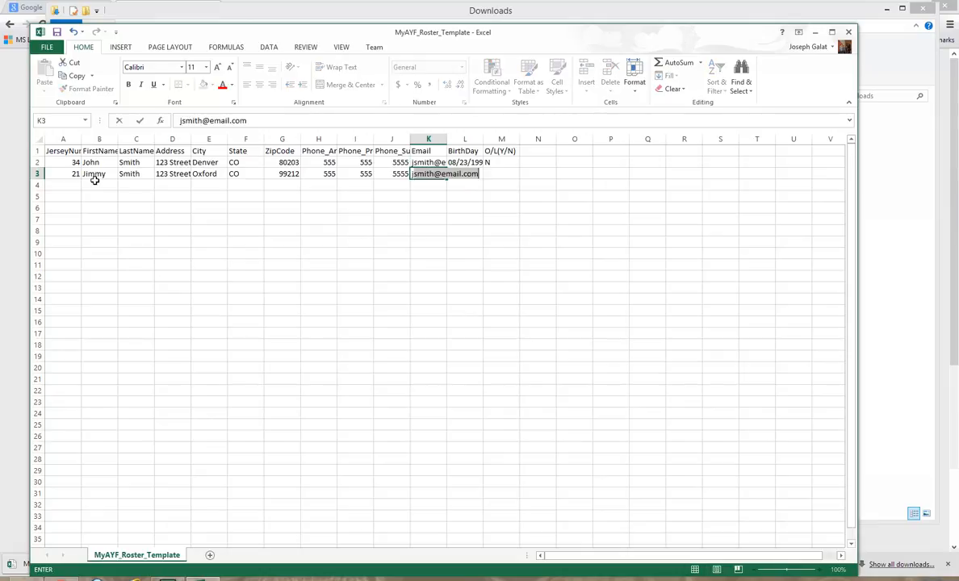
pyautogui.write('js@gmai')
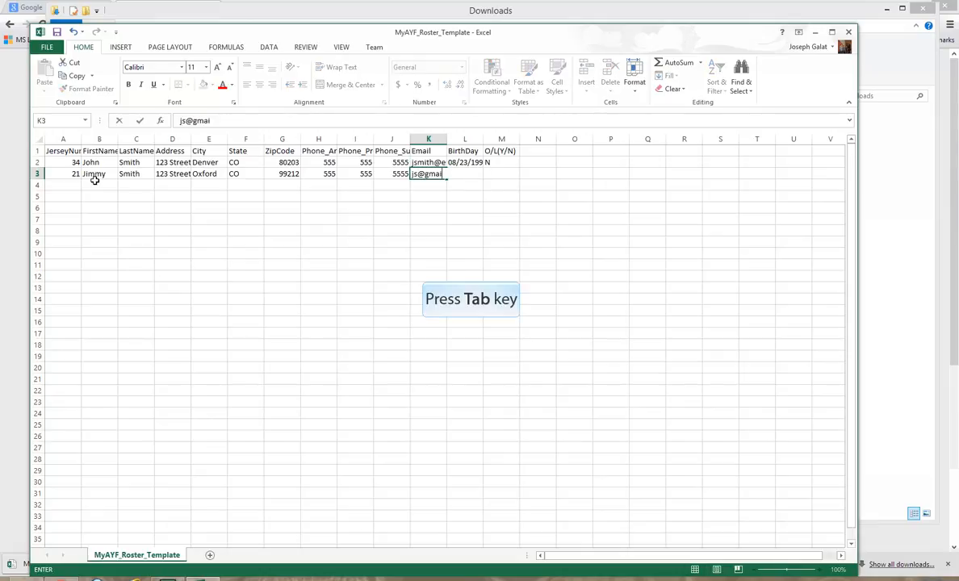
pyautogui.press('Tab')
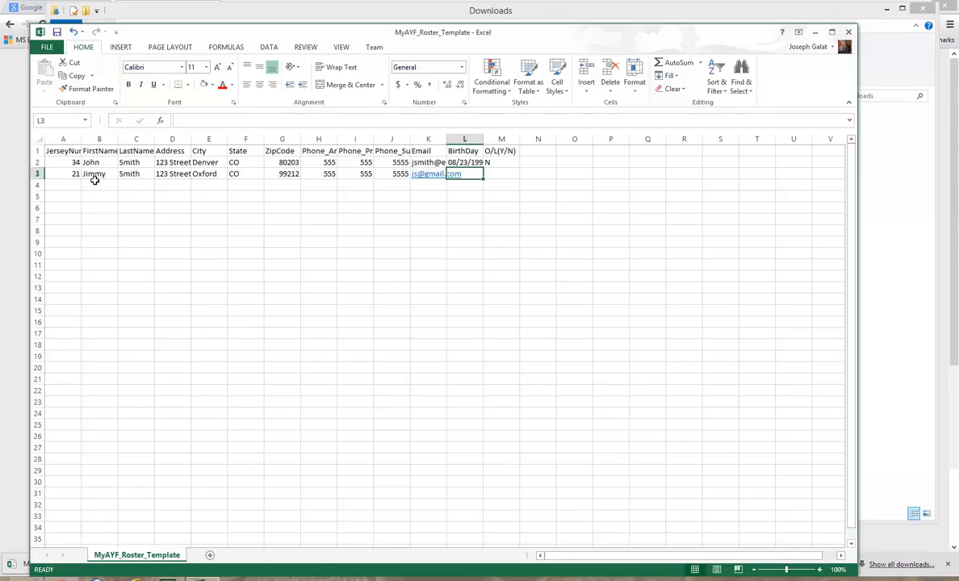
pyautogui.write('03/13/2002')
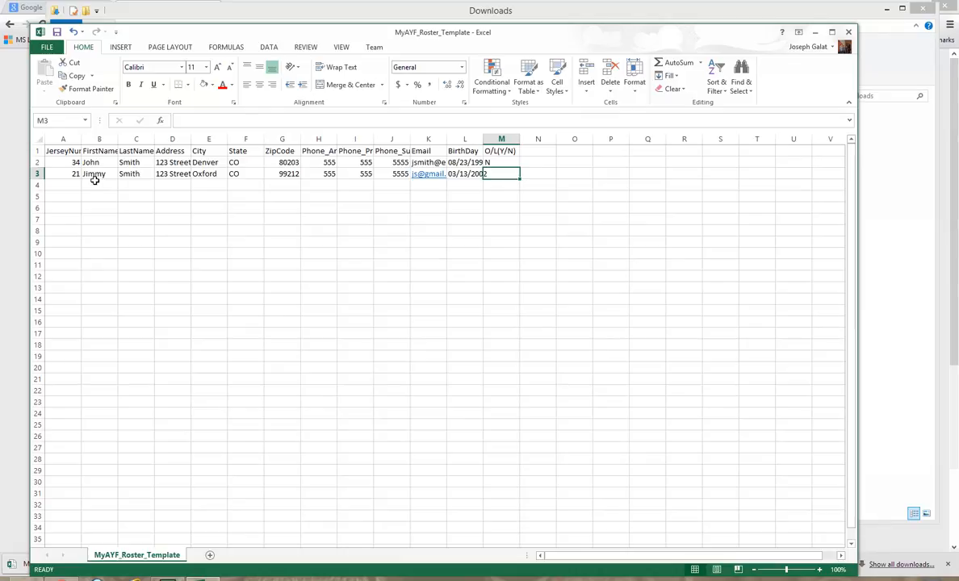
pyautogui.write('N')
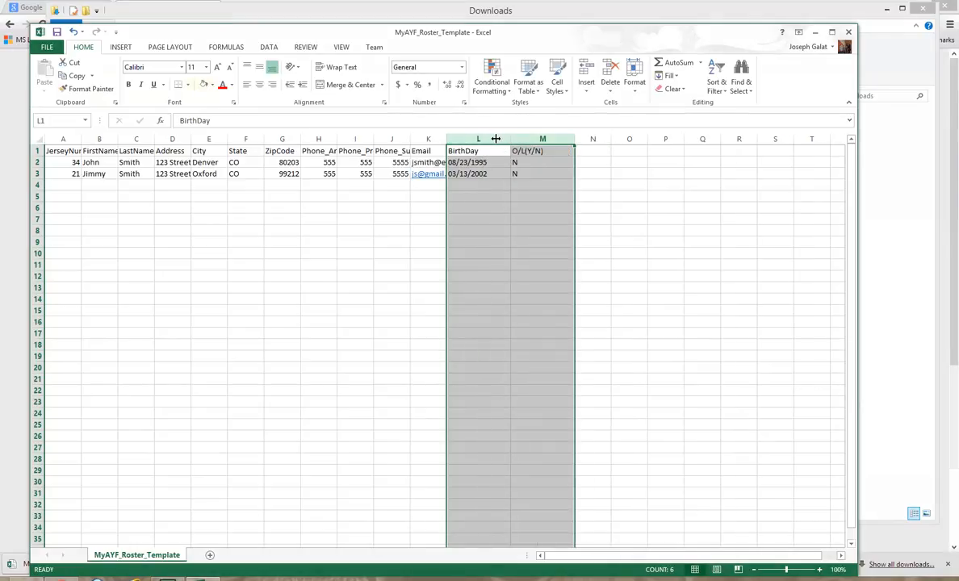
pyautogui.moveTo(494, 139); pyautogui.dragTo(480, 139)
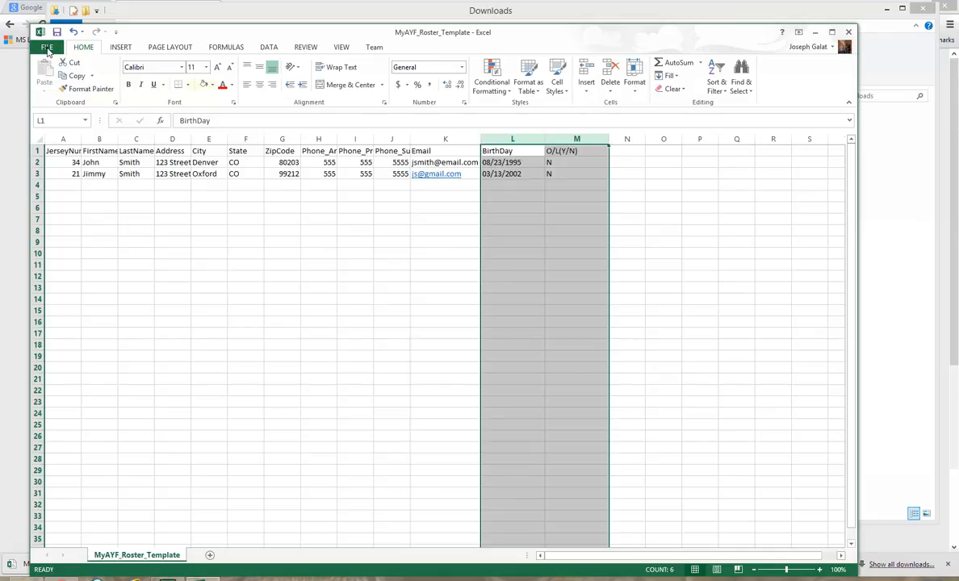
# Step: Save the workbook, keeping its current CSV format
pyautogui.click(47, 47)
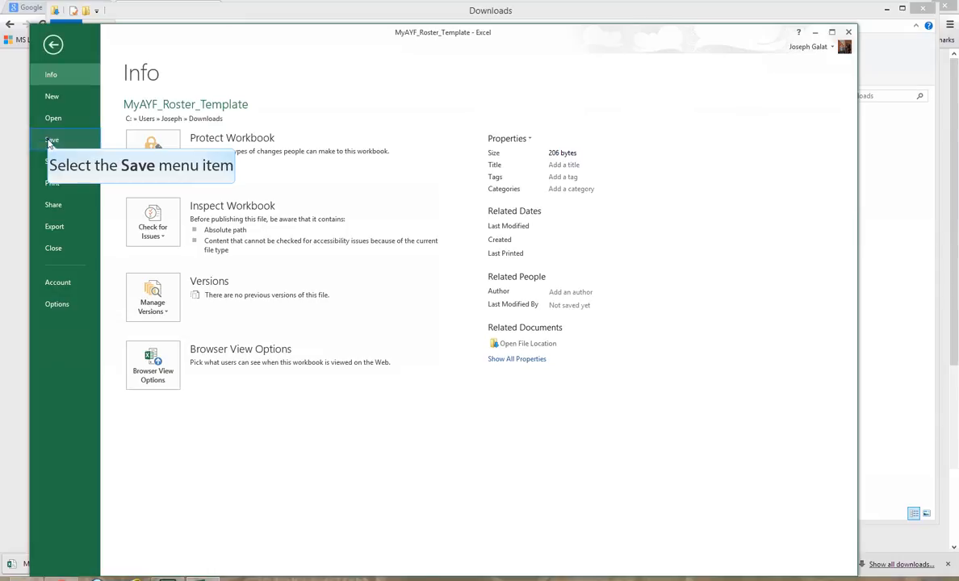
pyautogui.click(51, 140)
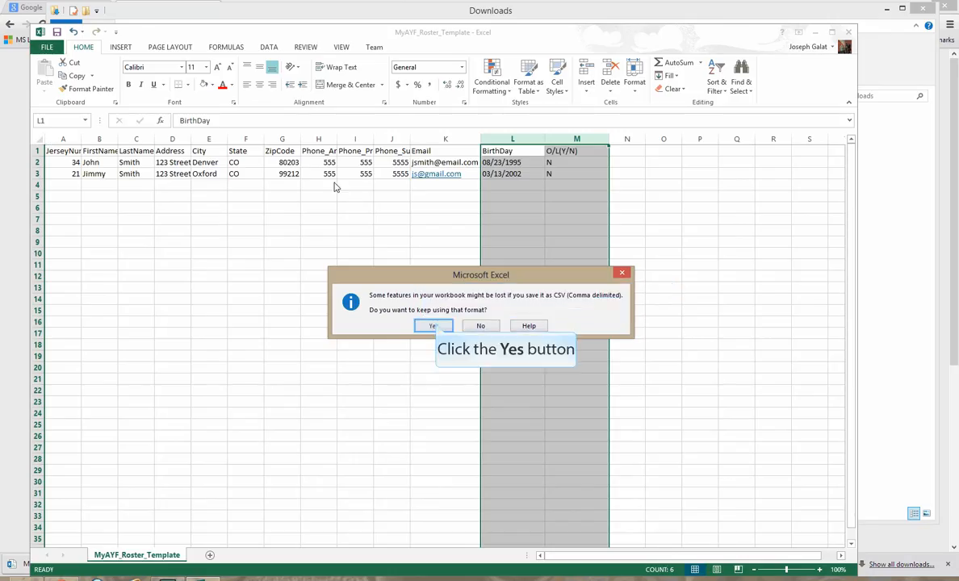
pyautogui.click(433, 326)
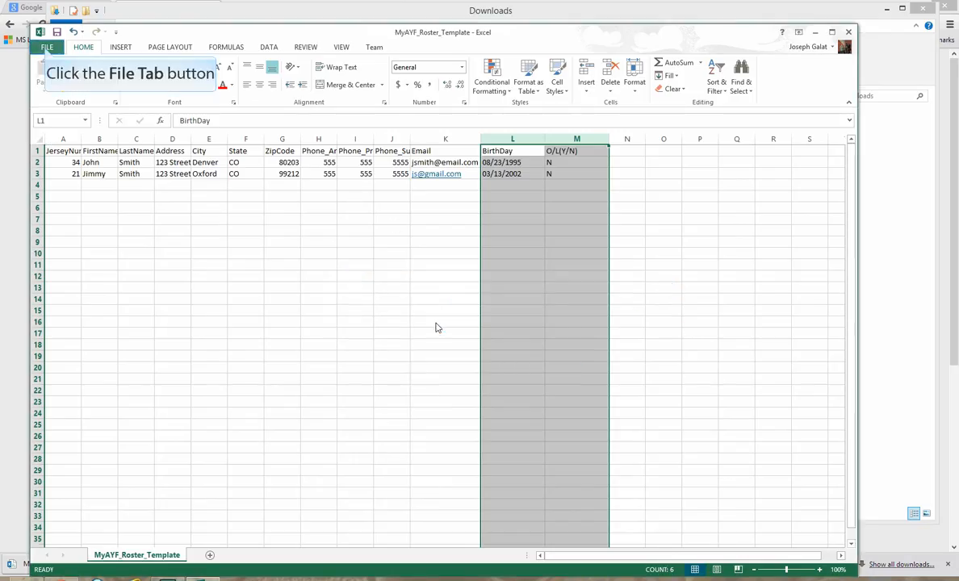
pyautogui.moveTo(282, 314)
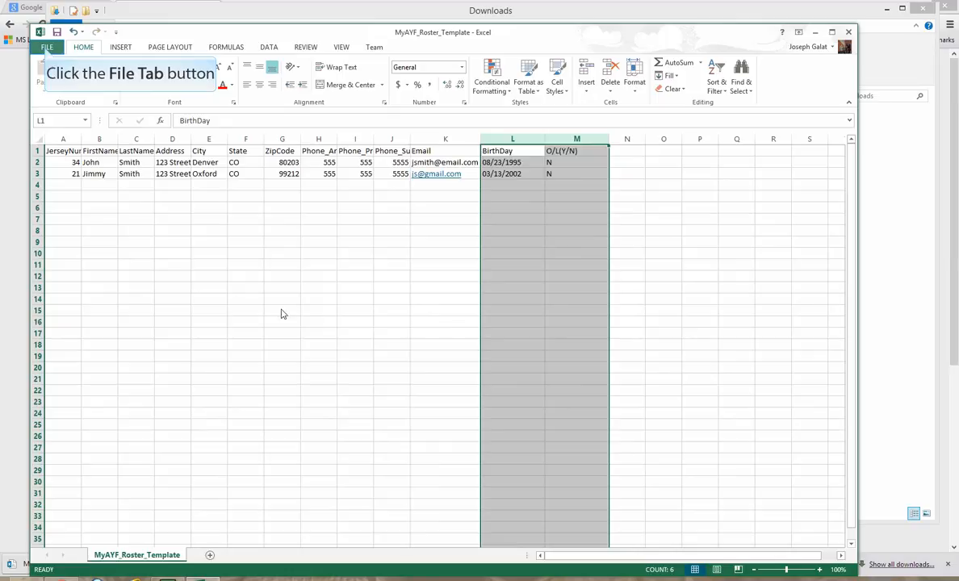
# Step: Save the roster as Tigers in CSV (Comma delimited) format in Downloads
pyautogui.click(47, 47)
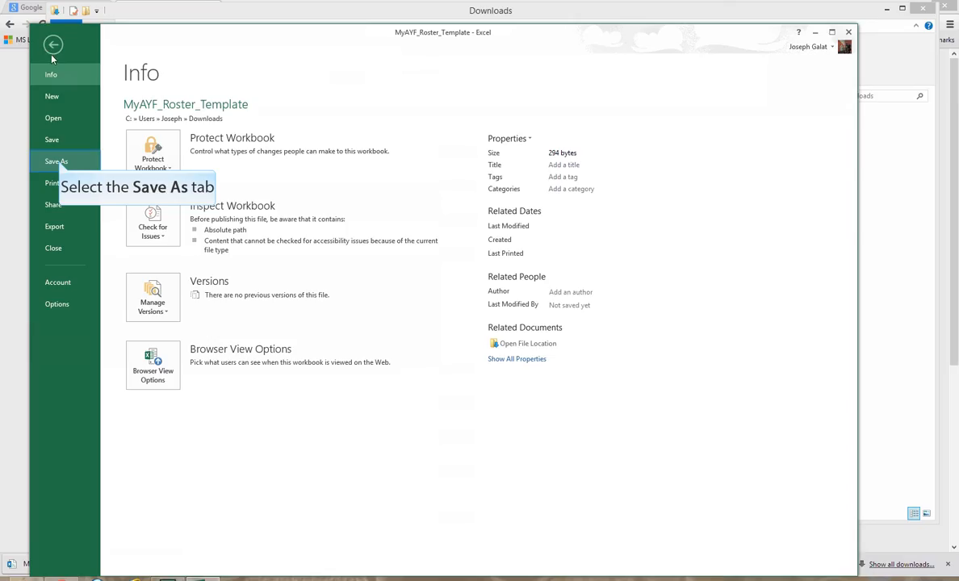
pyautogui.click(55, 162)
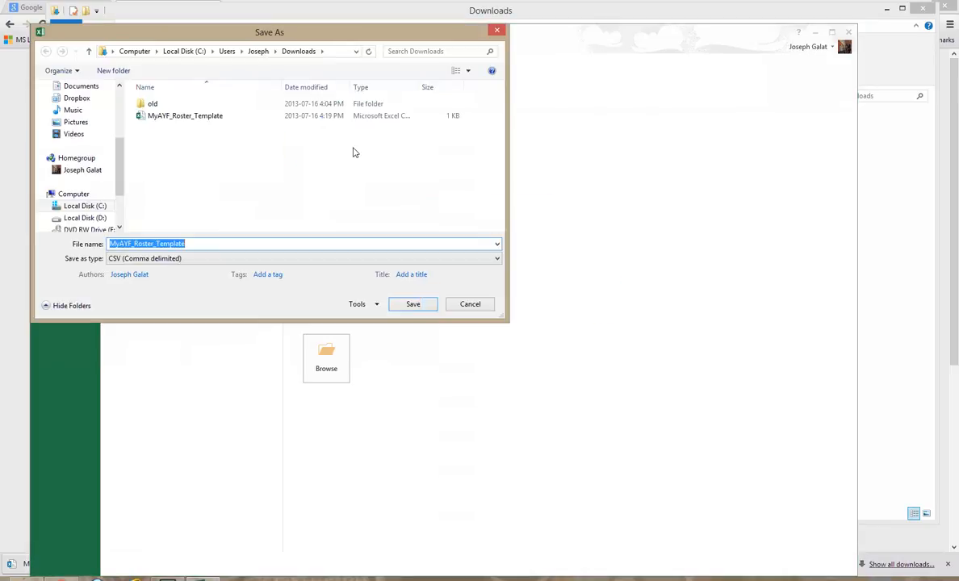
pyautogui.write('Te')
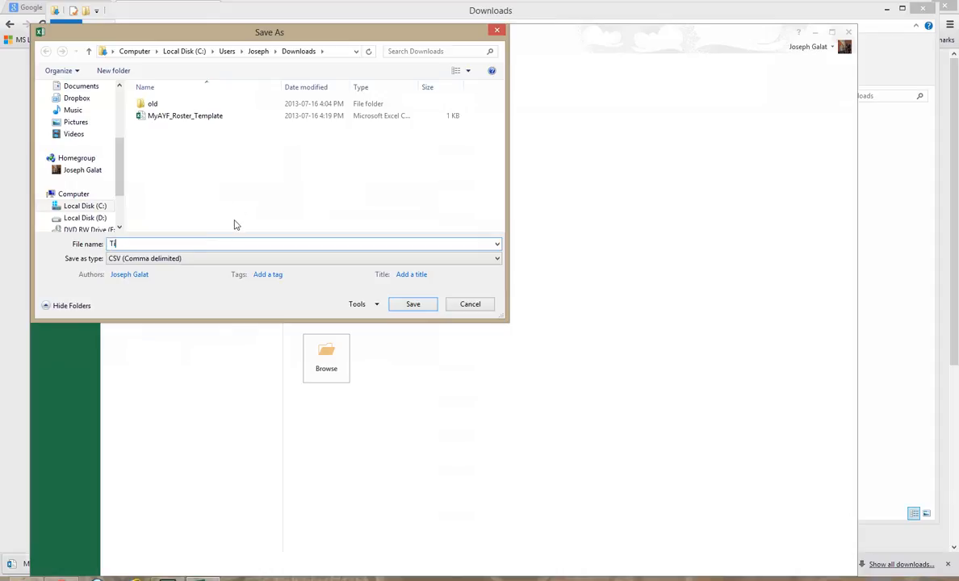
pyautogui.click(130, 275)
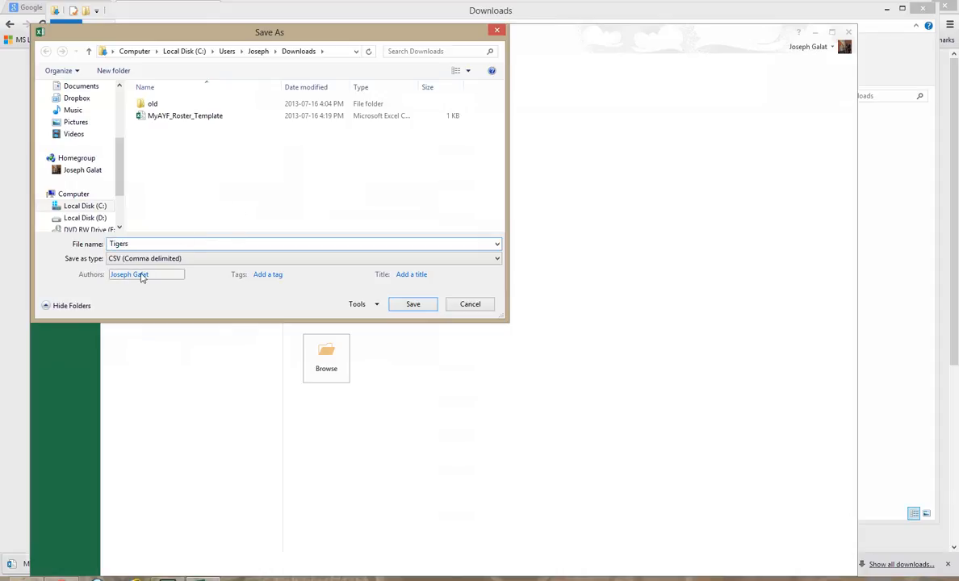
pyautogui.moveTo(413, 303)
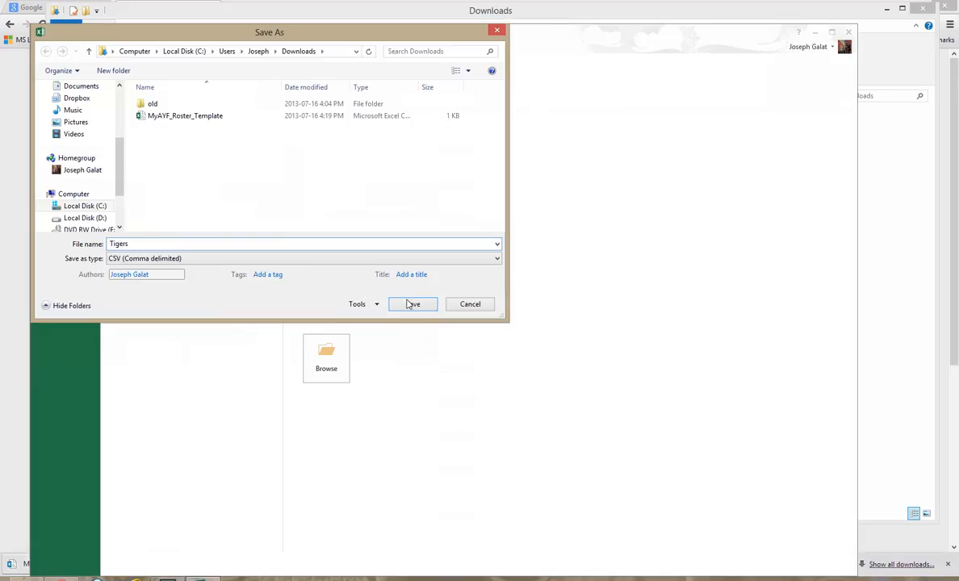
pyautogui.click(412, 304)
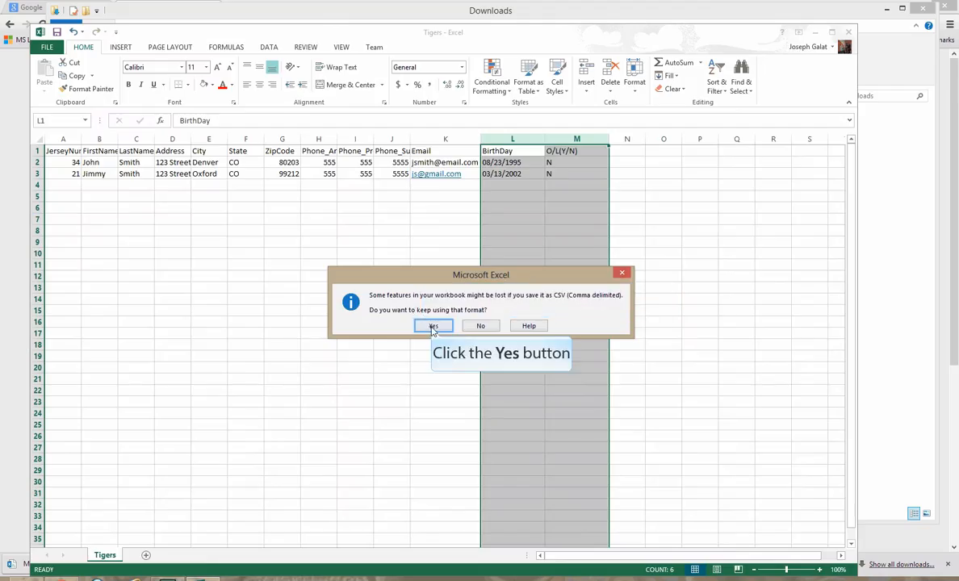
pyautogui.click(434, 325)
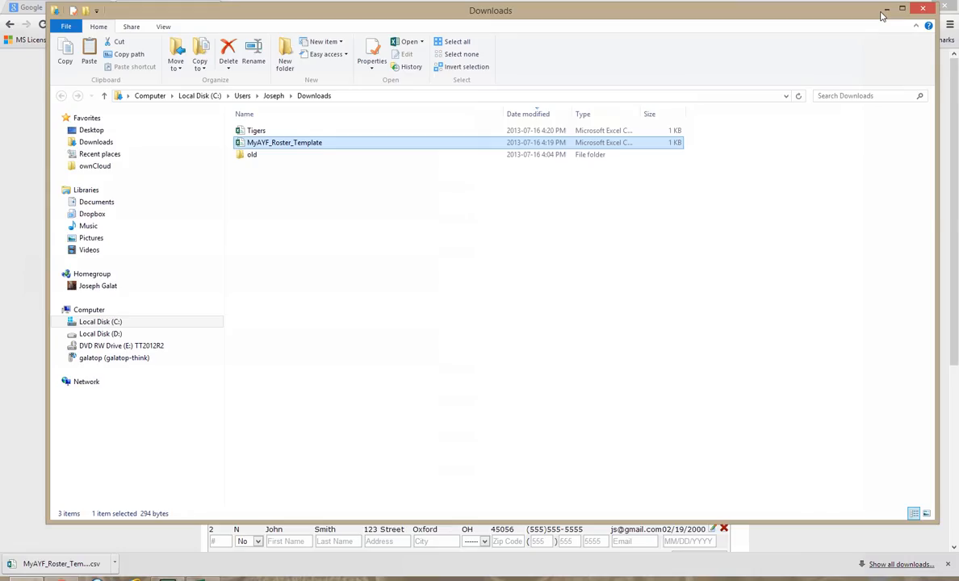
pyautogui.moveTo(887, 9)
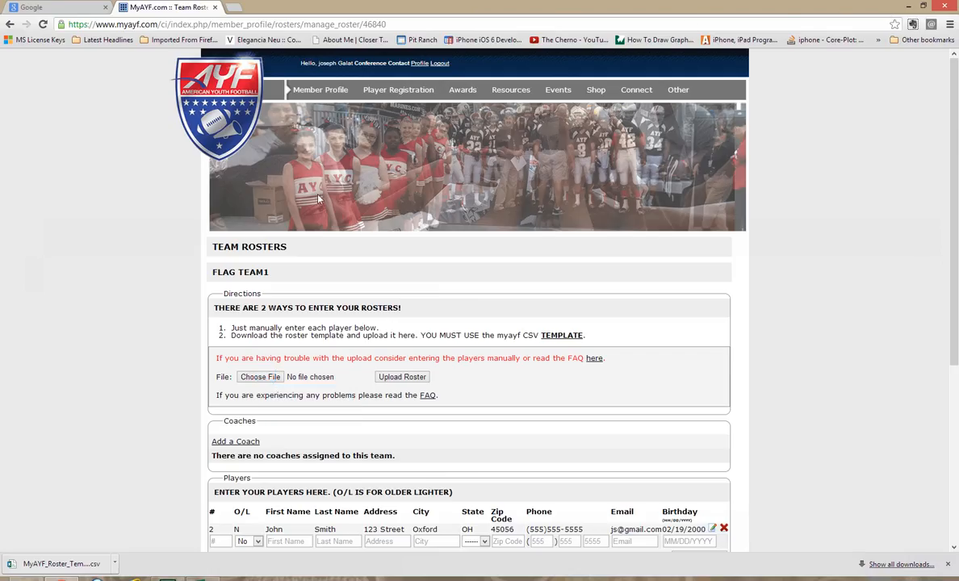
# Step: Upload Tigers.csv from Downloads to Flag Team1 and confirm adding the players
pyautogui.click(260, 377)
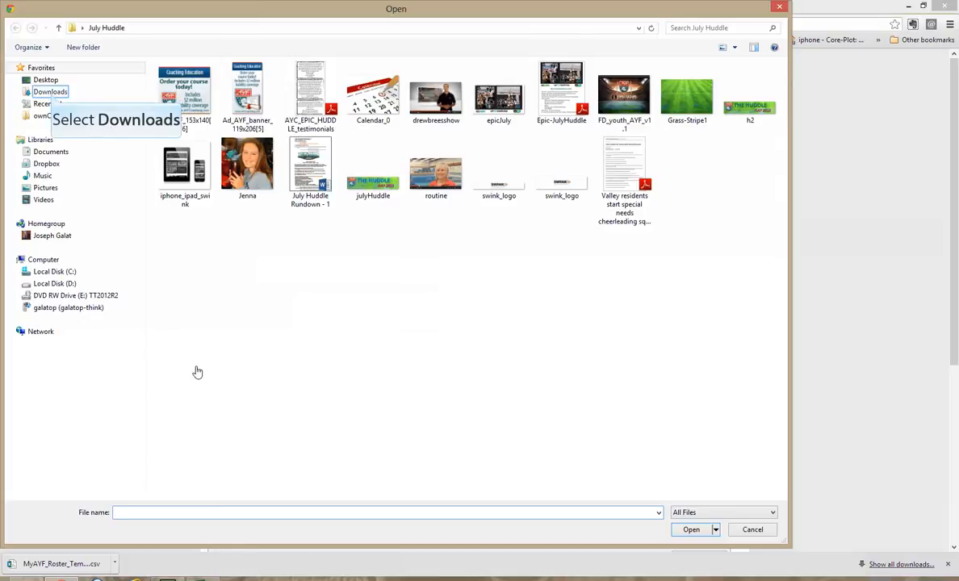
pyautogui.click(50, 91)
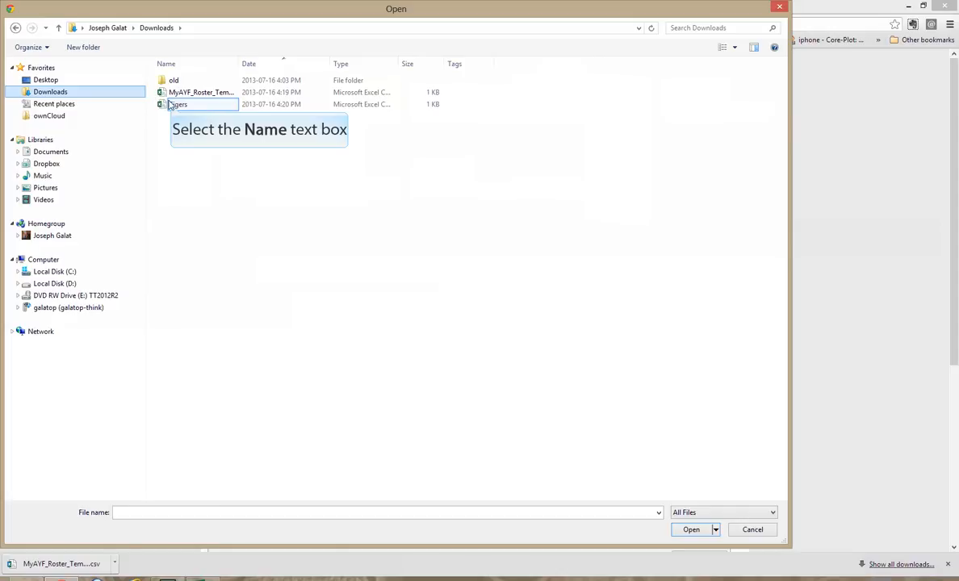
pyautogui.click(178, 104)
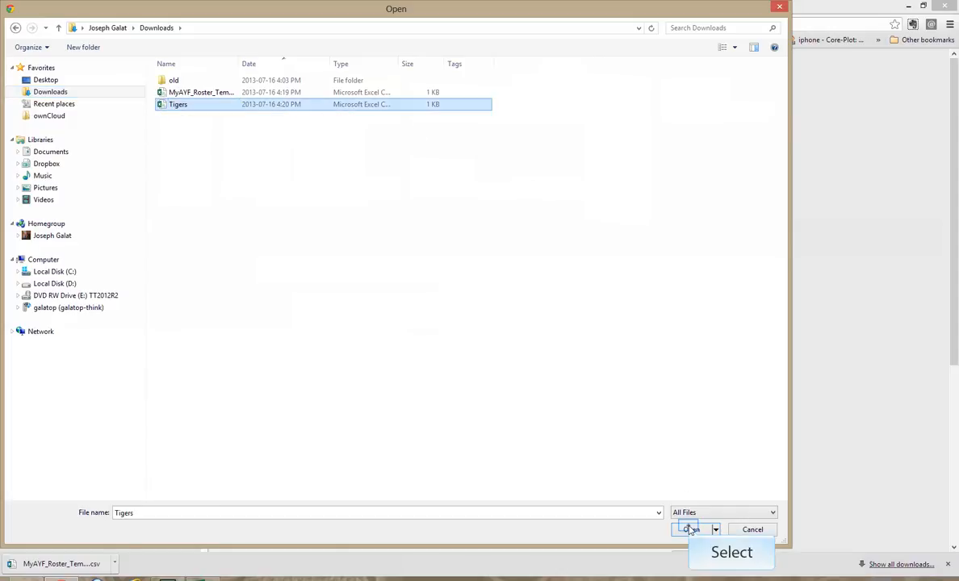
pyautogui.click(688, 529)
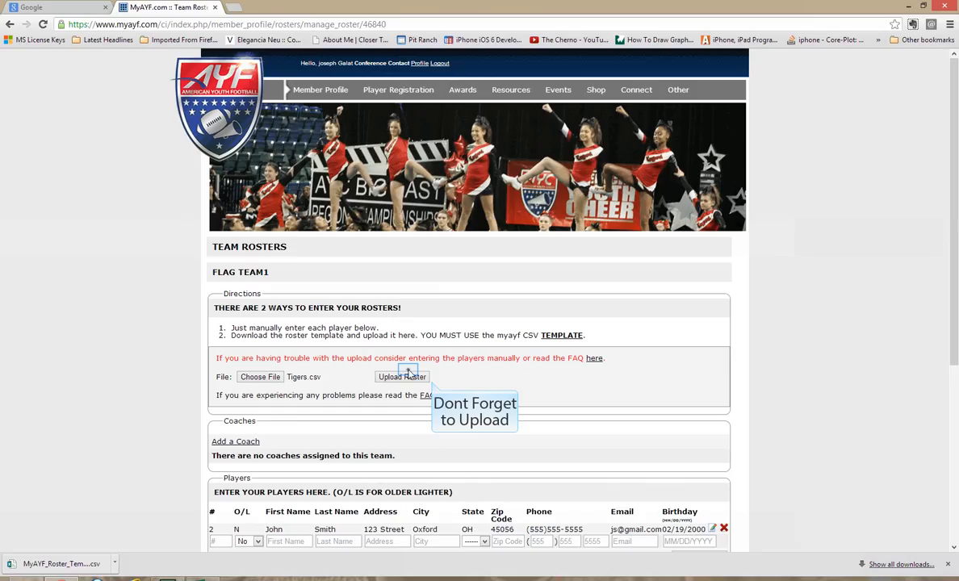
pyautogui.click(402, 377)
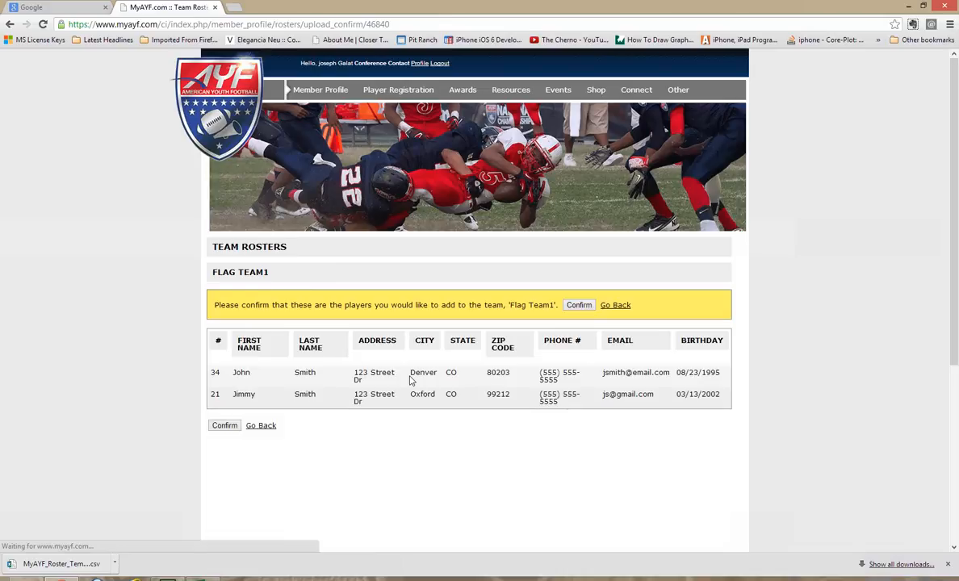
pyautogui.click(579, 305)
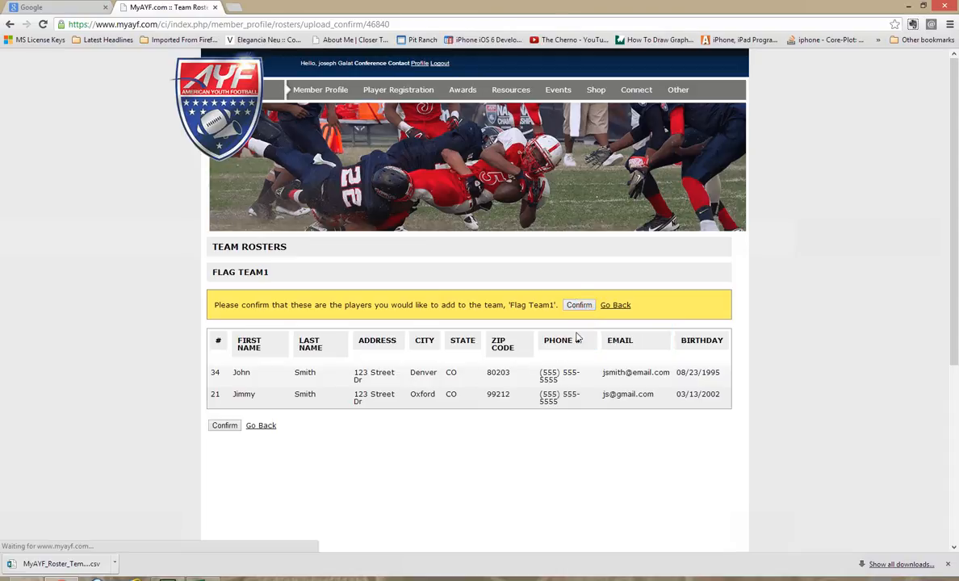
pyautogui.click(579, 305)
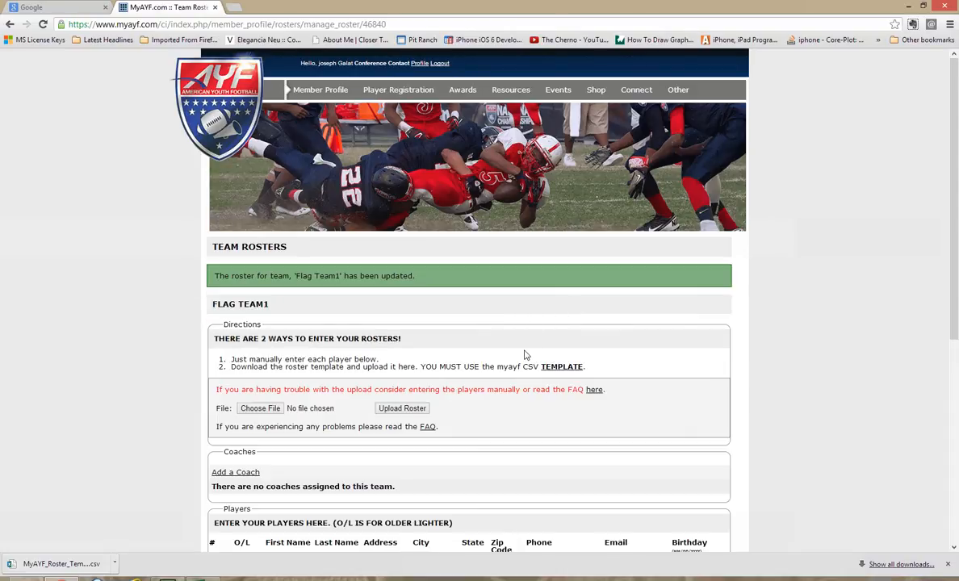
pyautogui.scroll(-3)
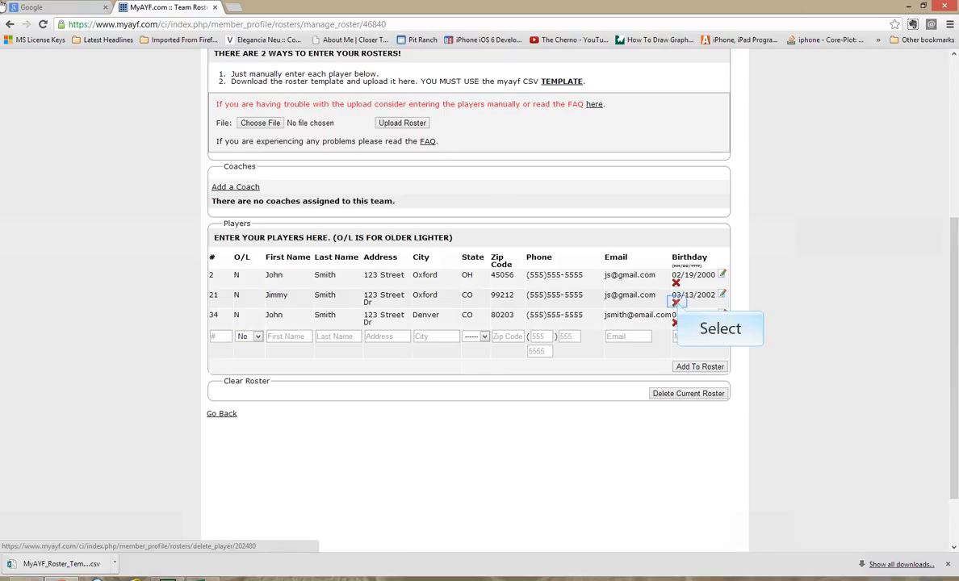
pyautogui.click(719, 329)
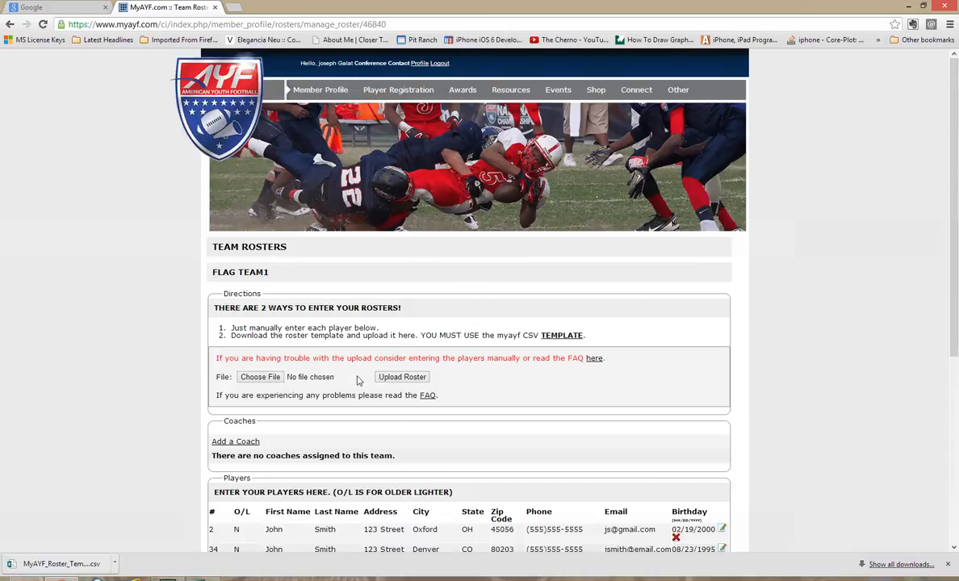
pyautogui.scroll(-3)
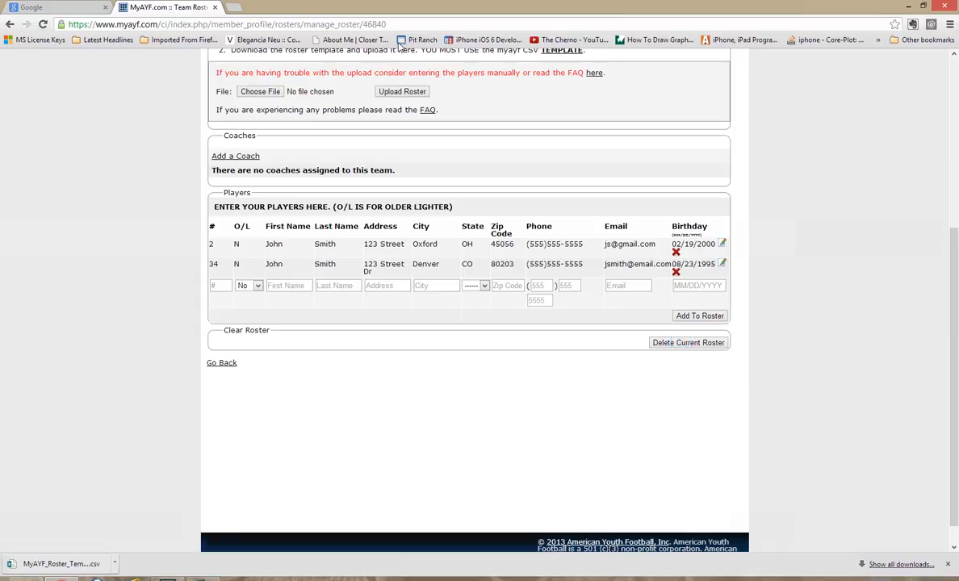
pyautogui.click(688, 343)
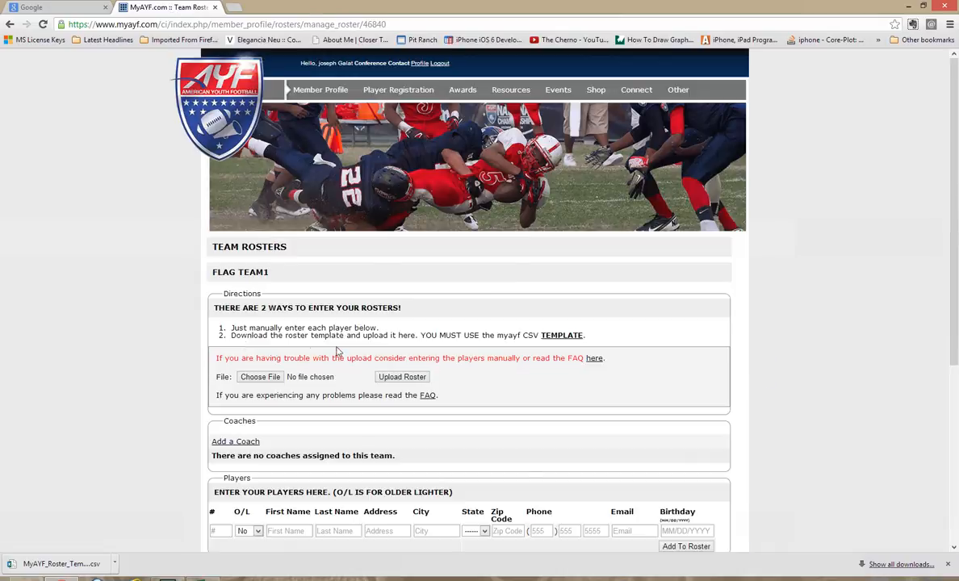
pyautogui.scroll(-3)
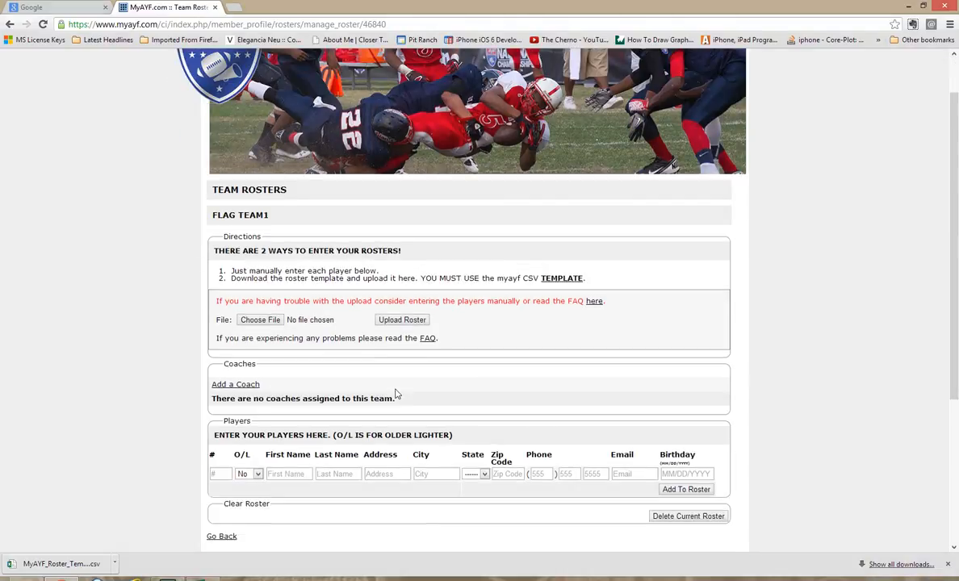
# Step: Re-confirm the Tigers upload and view Jimmy Smith (21) and John Smith (34)
pyautogui.click(260, 320)
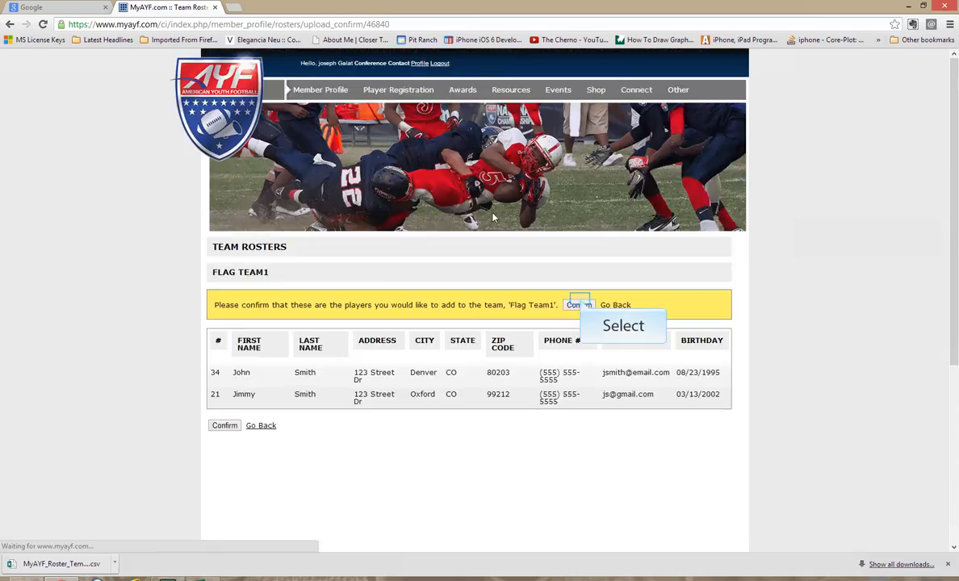
pyautogui.click(225, 425)
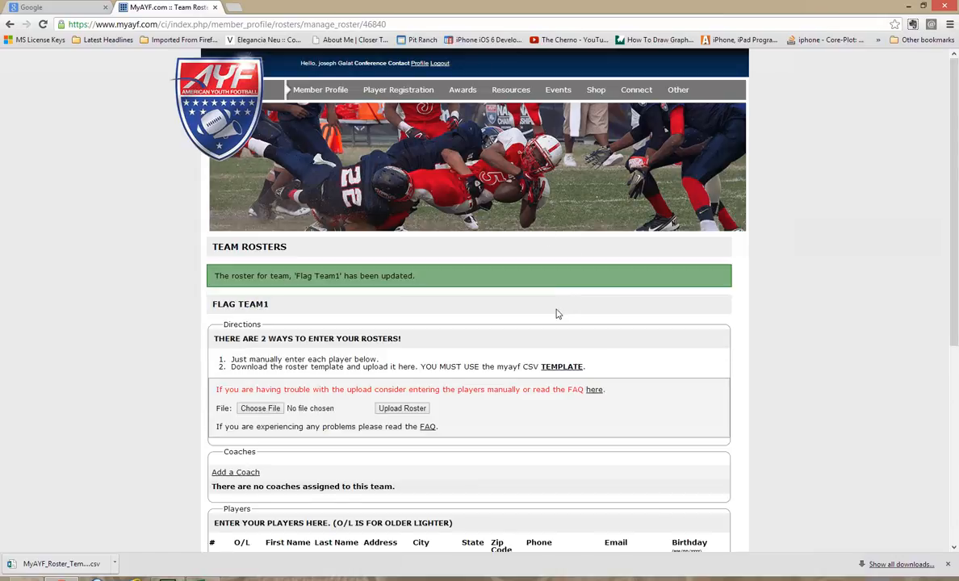
pyautogui.scroll(-3)
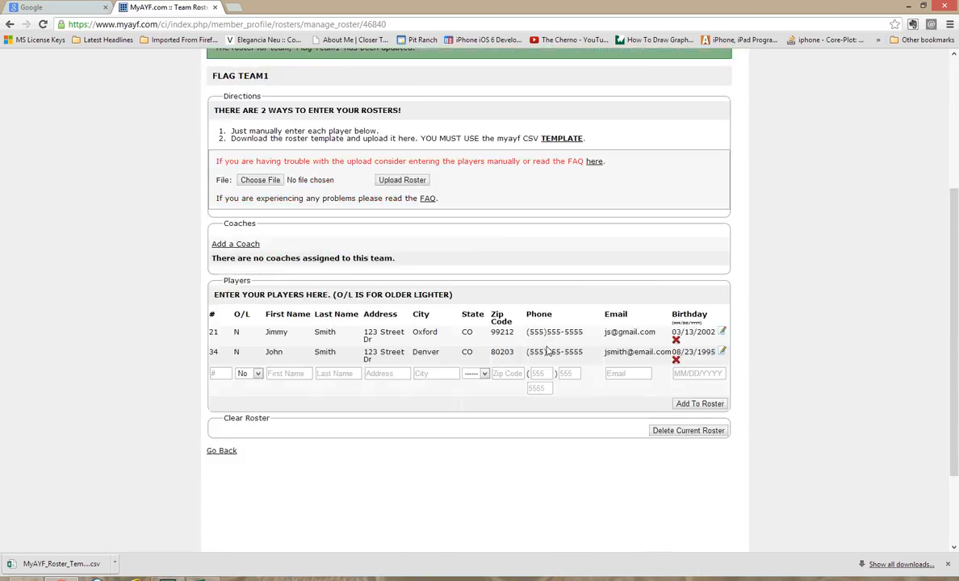